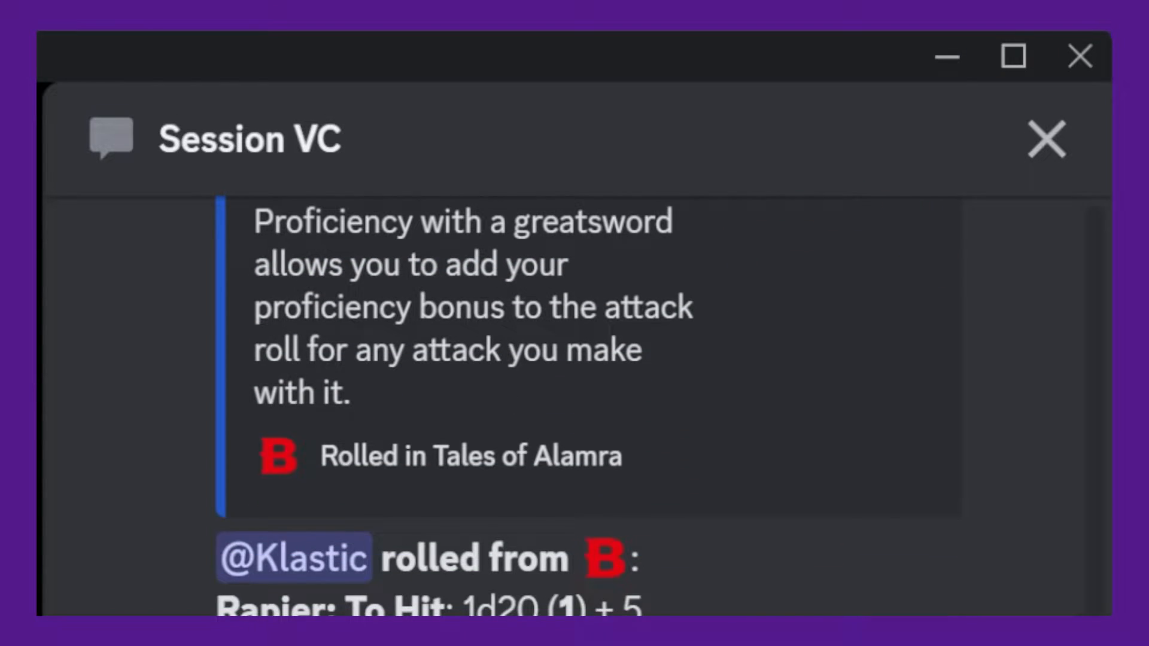
- Find Avrae in the server's App Directory and approve adding it to Gamerspace
scroll(down, 3)
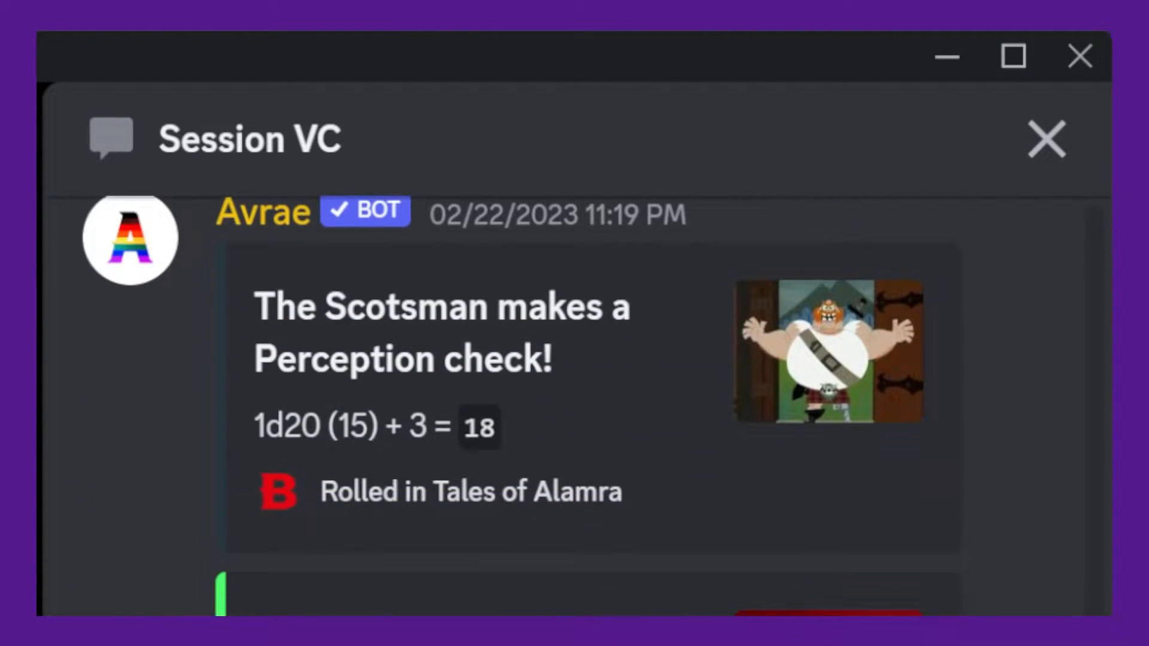
scroll(down, 3)
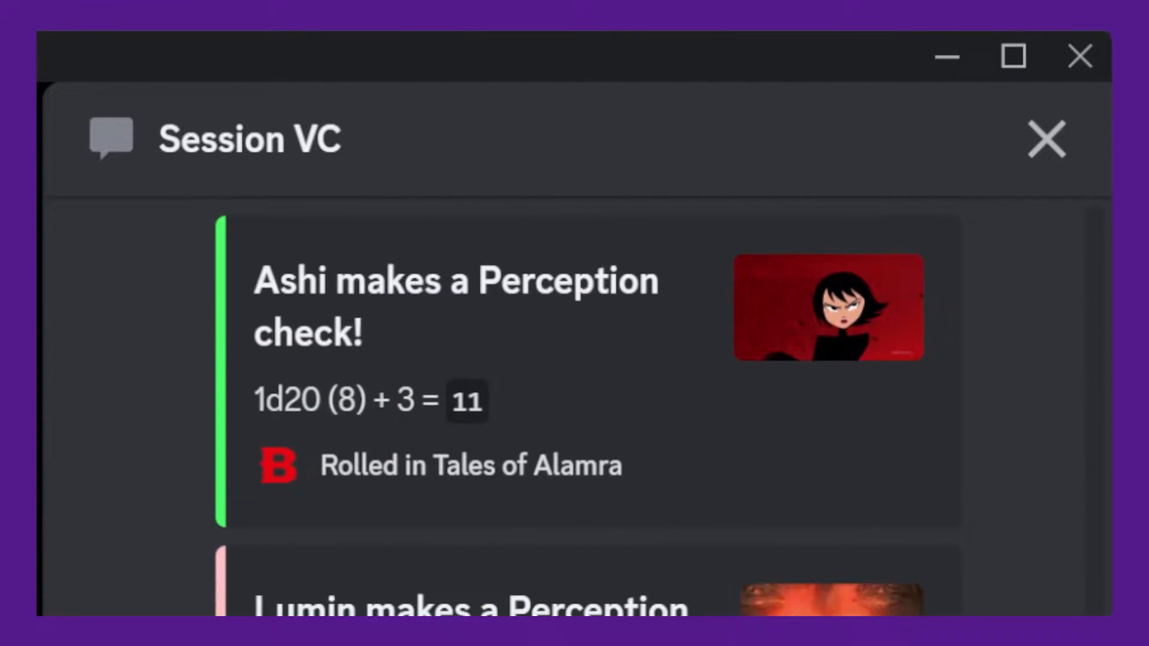
scroll(down, 3)
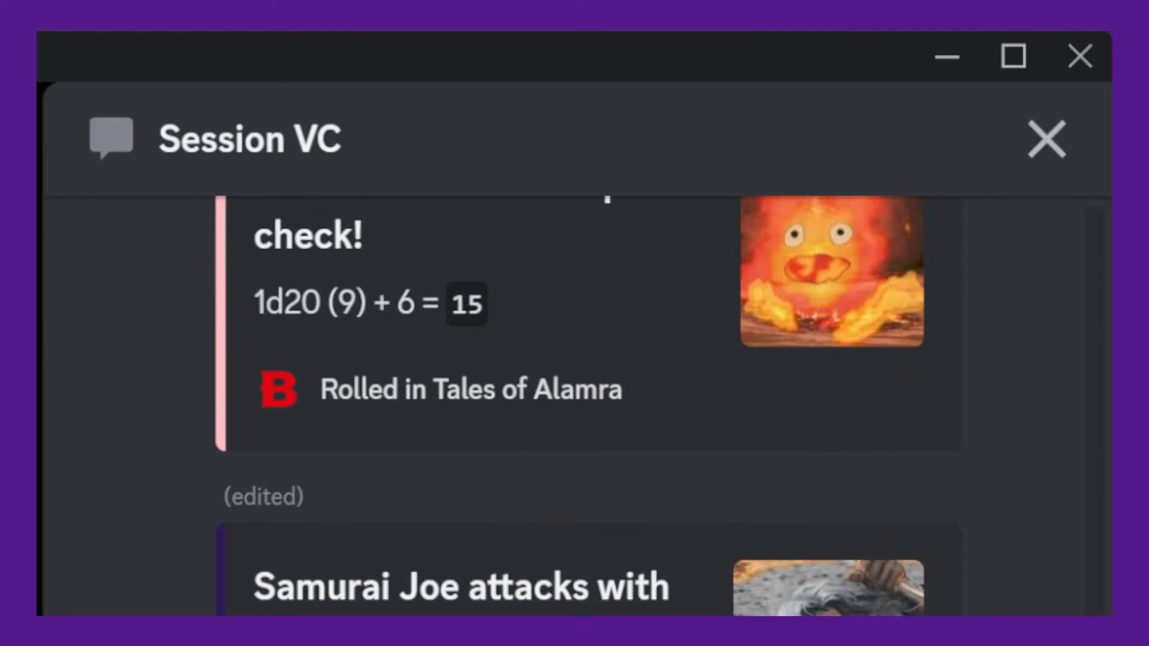
scroll(down, 3)
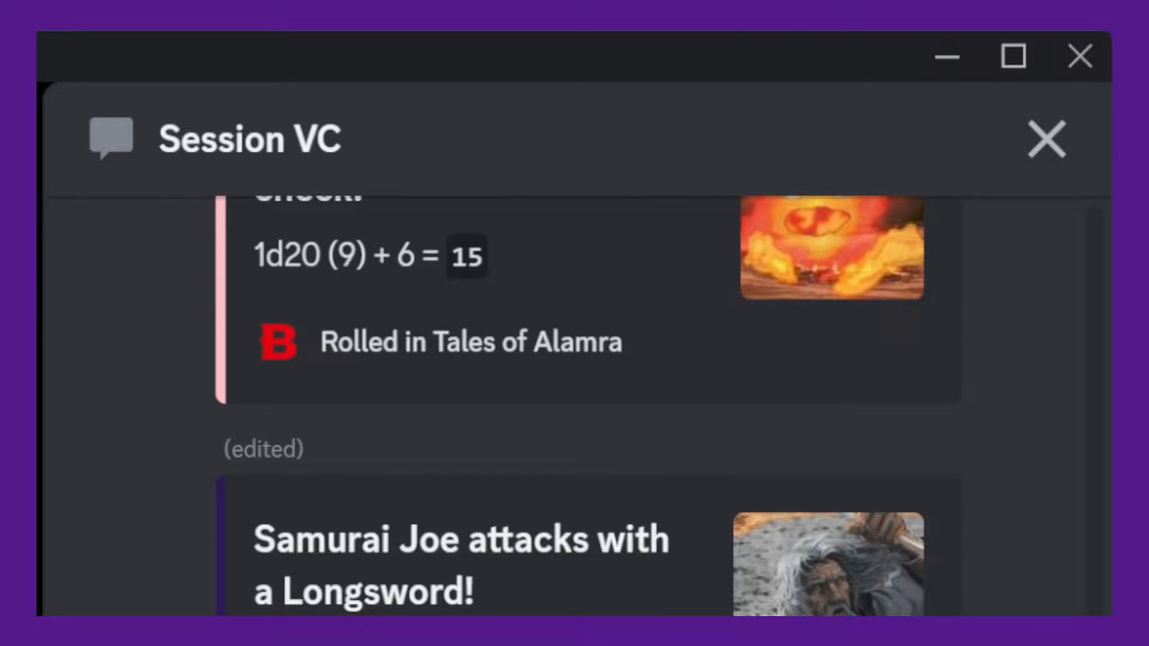
scroll(down, 3)
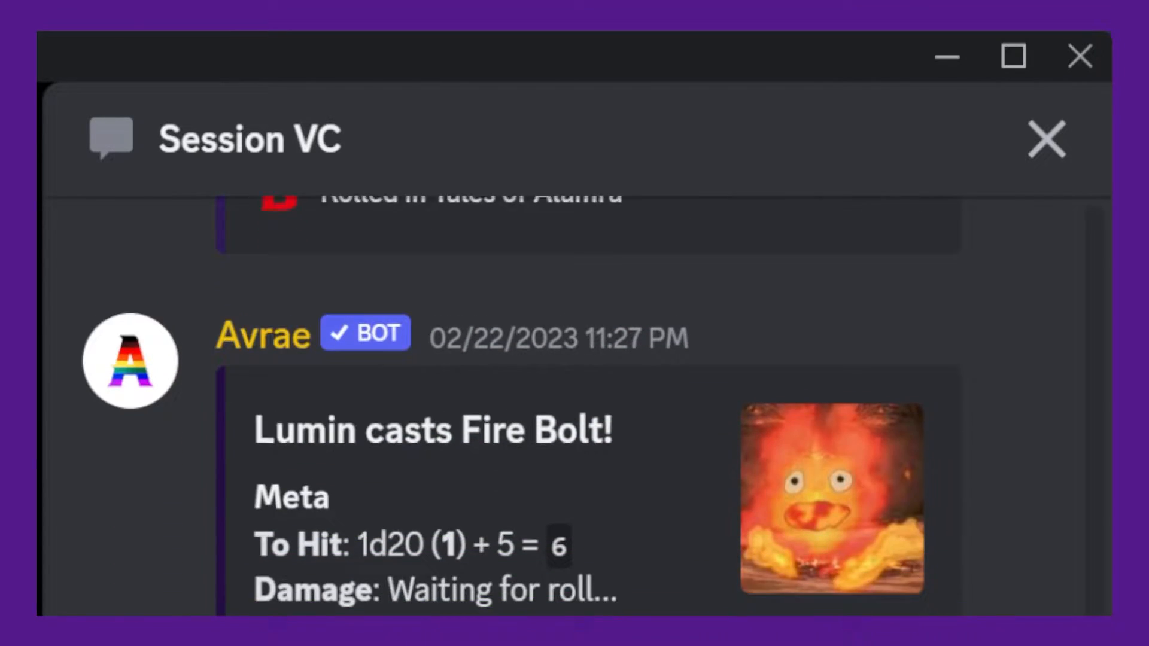
scroll(down, 3)
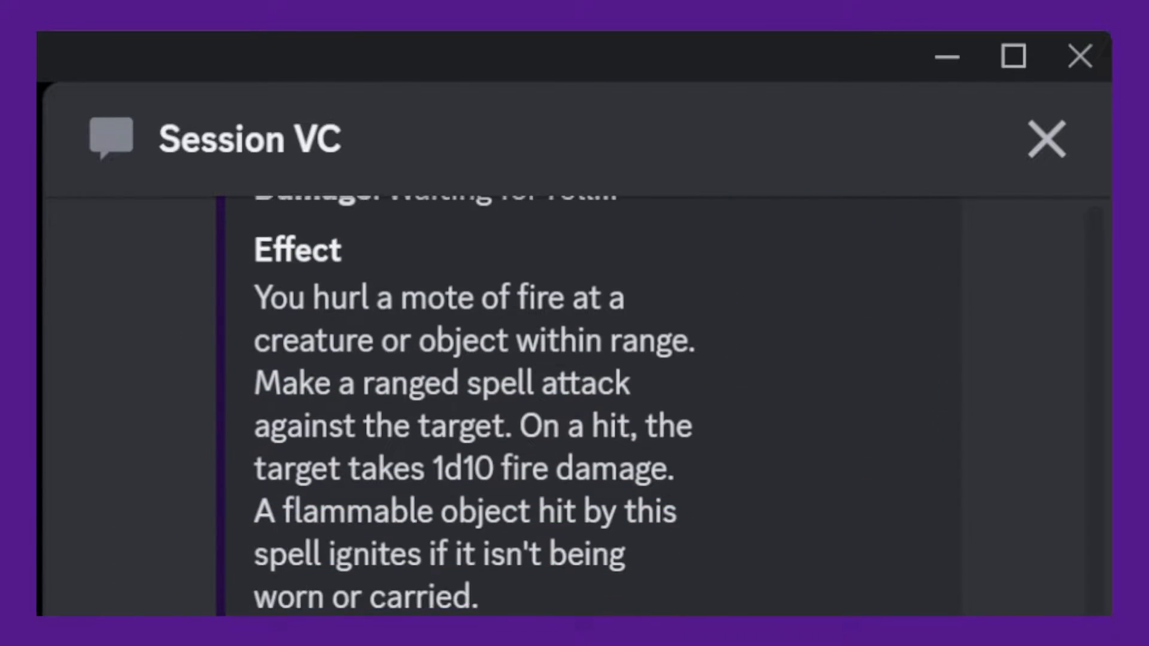
scroll(down, 3)
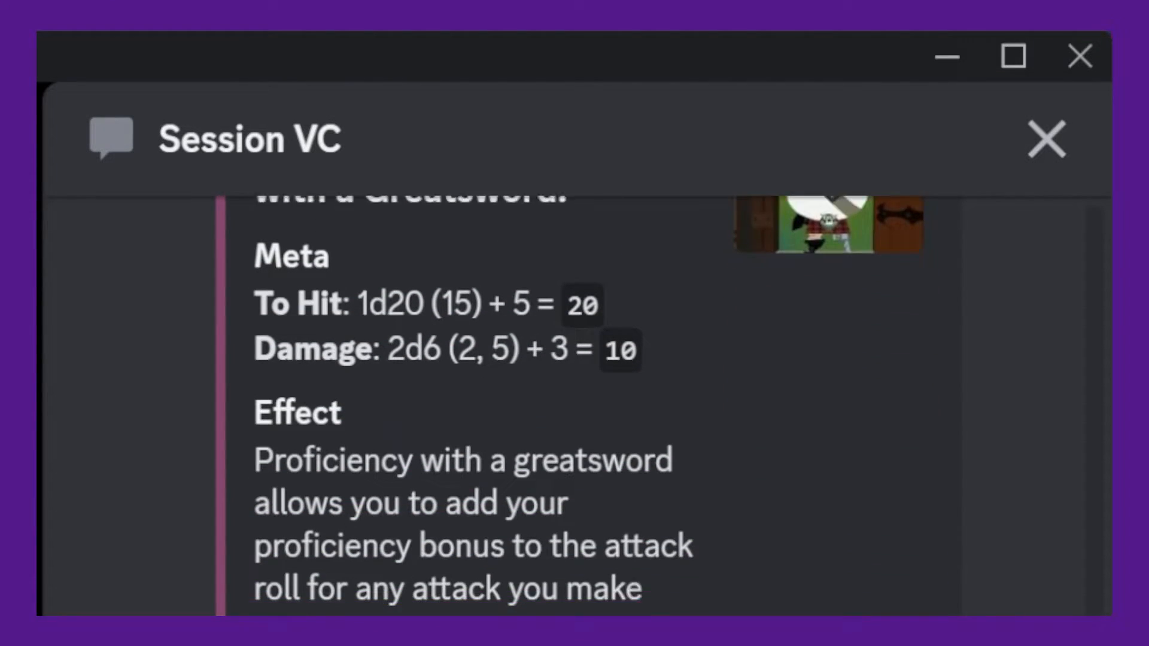
scroll(down, 3)
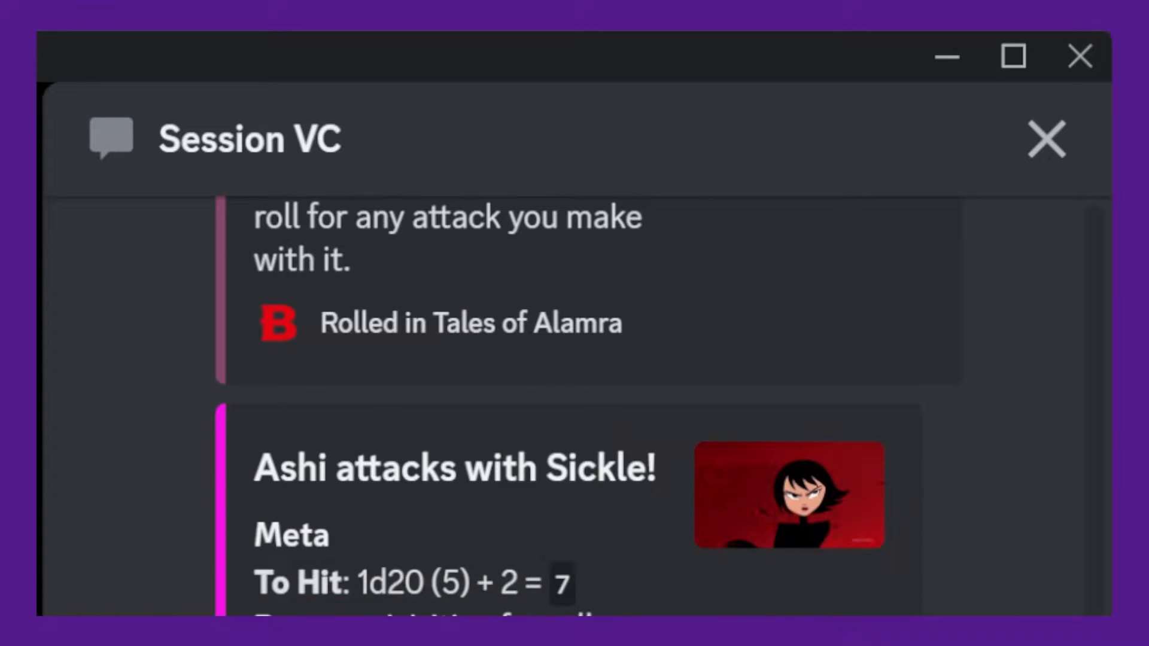
scroll(down, 3)
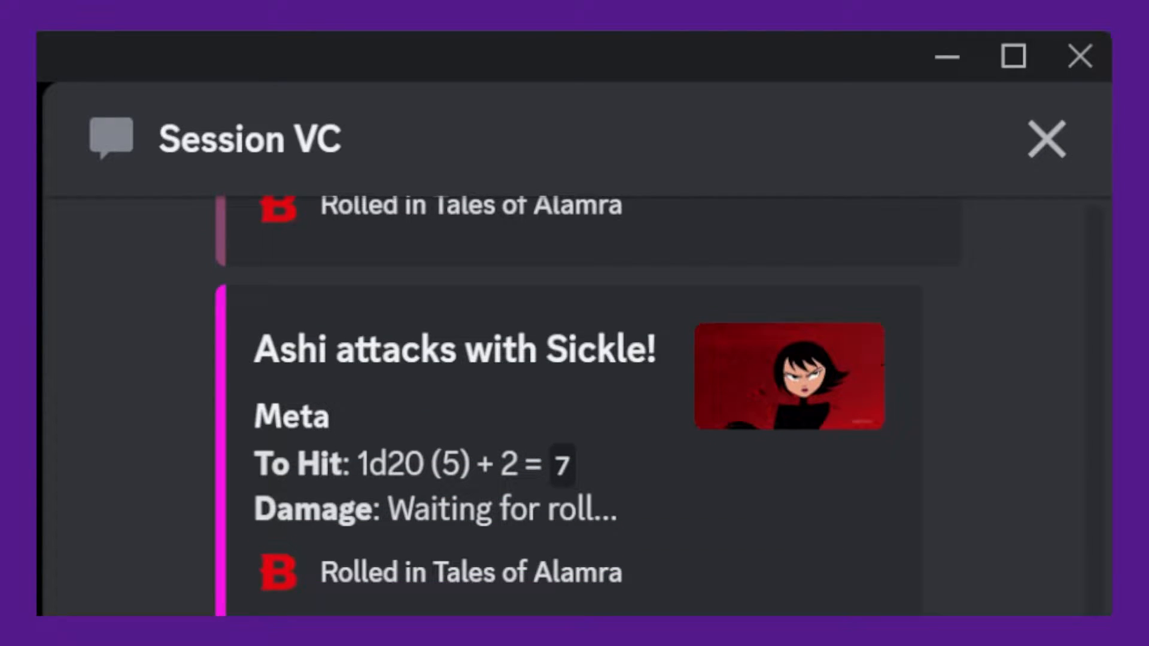
scroll(down, 3)
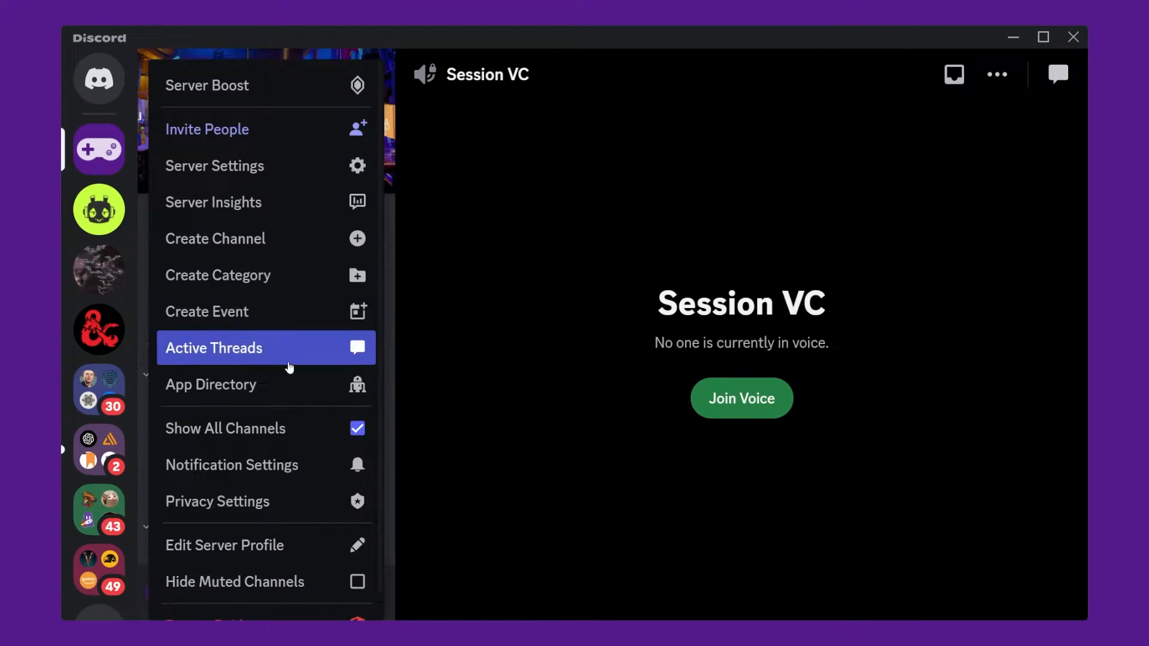
click(212, 384)
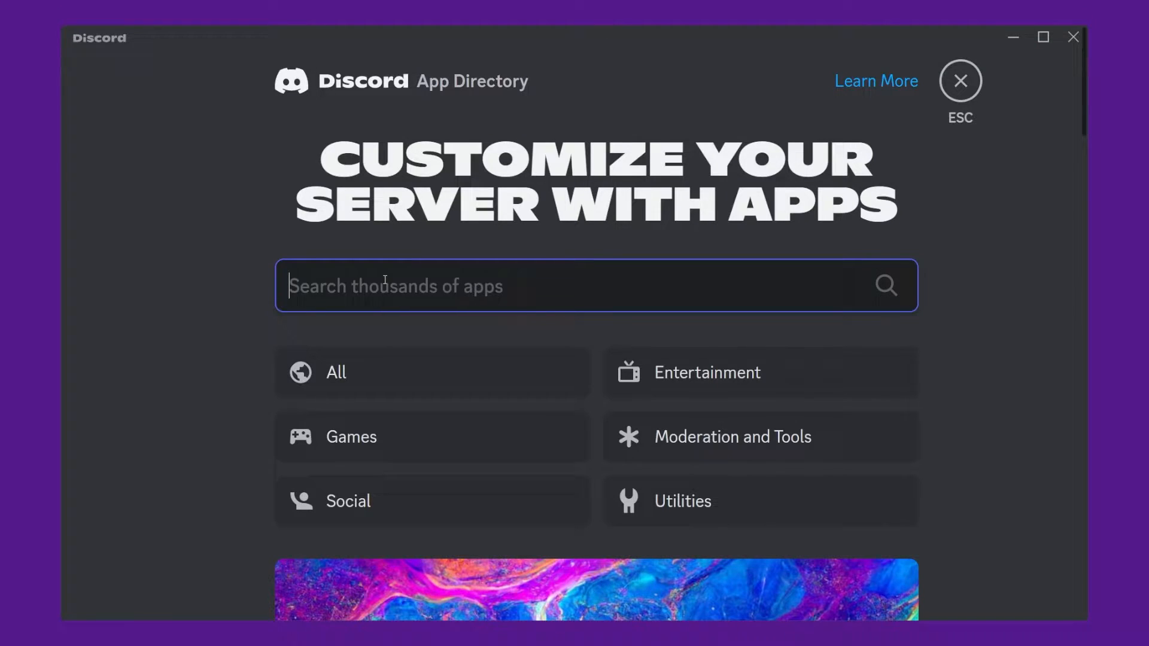
text(Avrae)
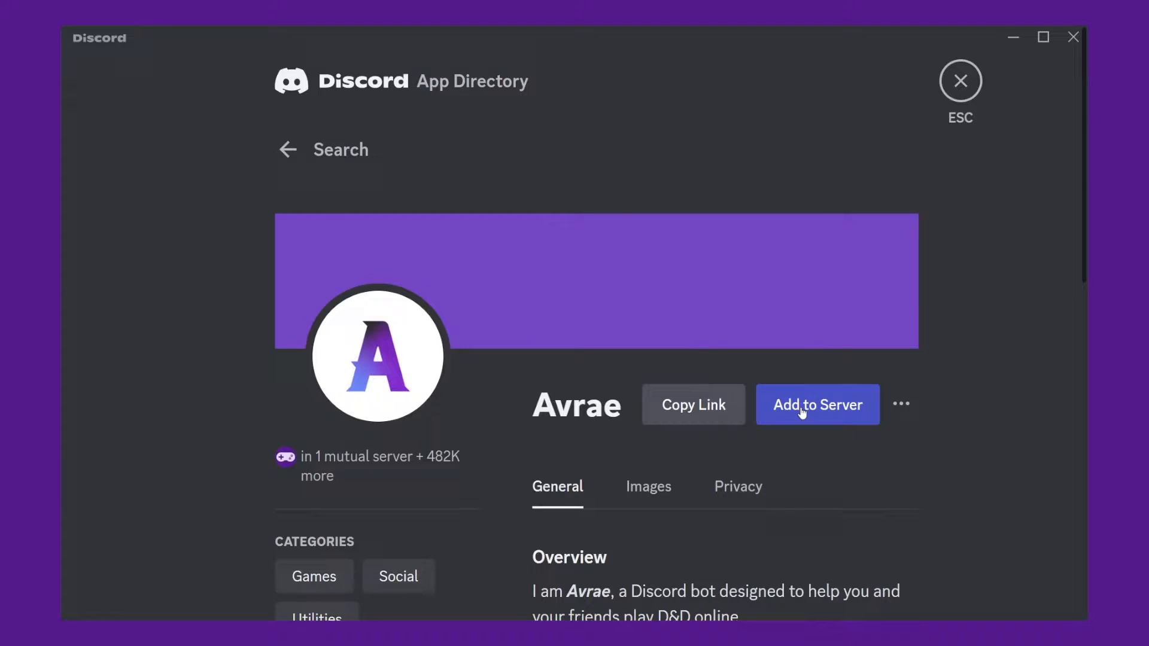
click(816, 405)
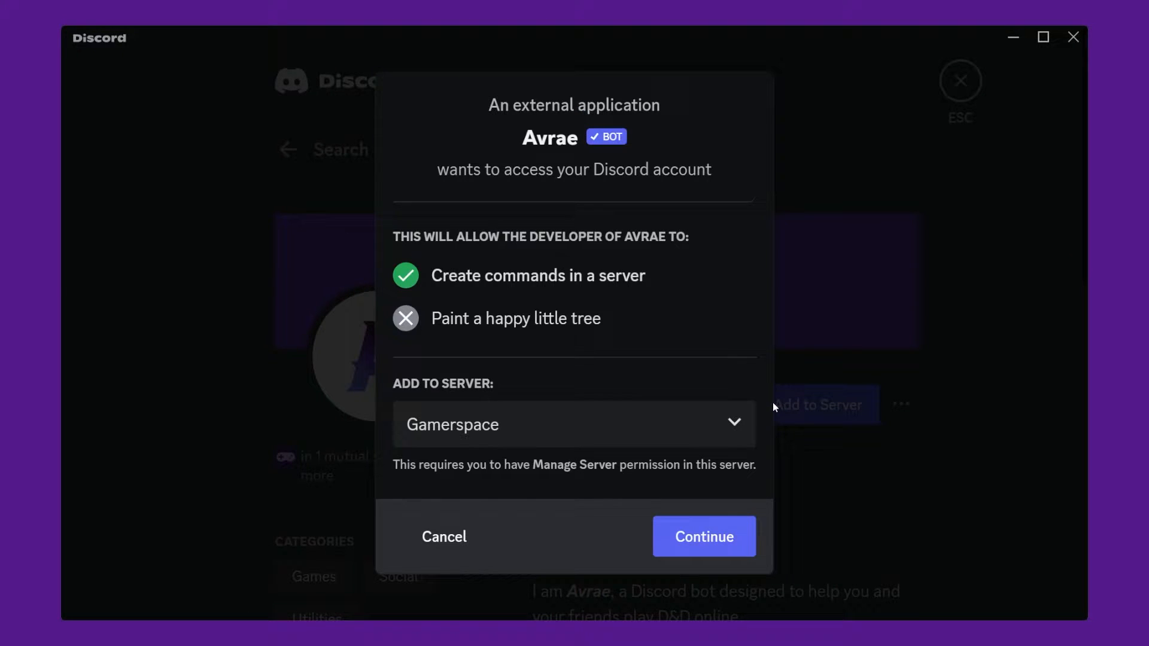
click(702, 536)
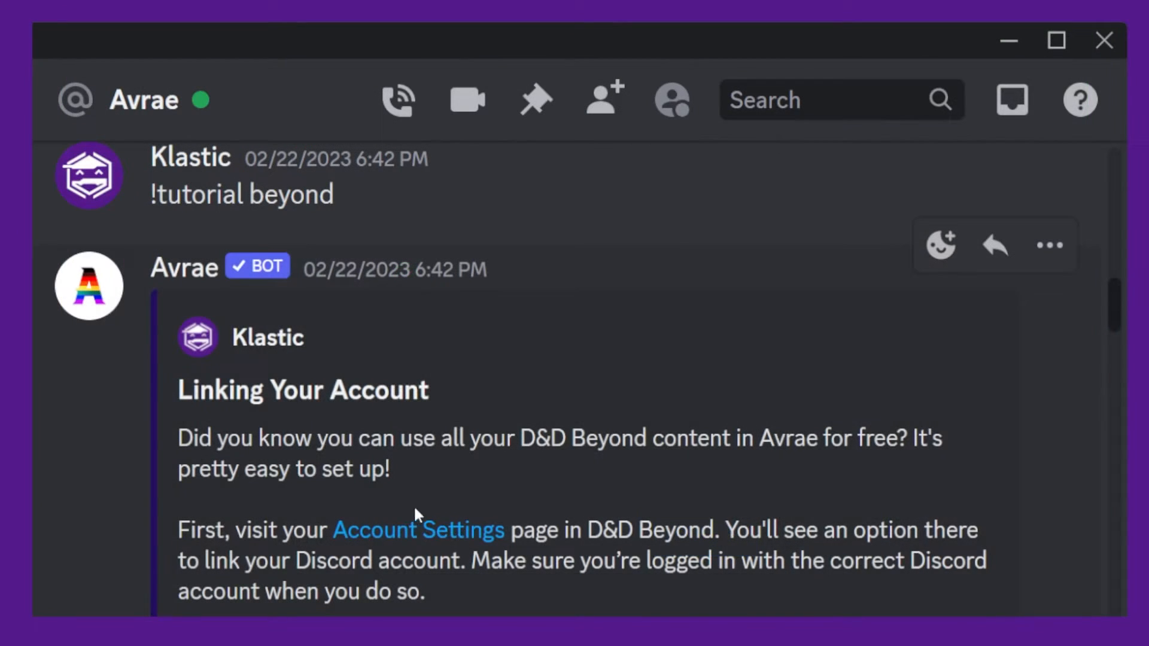
mouse_move(417, 529)
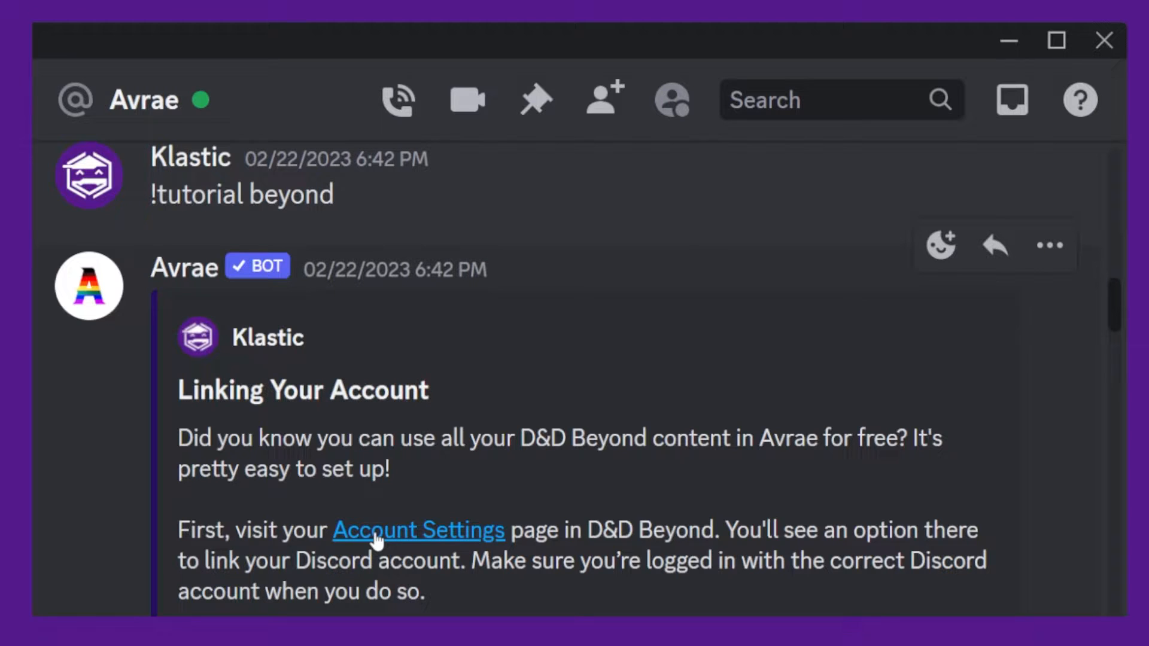
- Follow Avrae's D&D Beyond Account Settings link and confirm leaving with Yep!
click(418, 529)
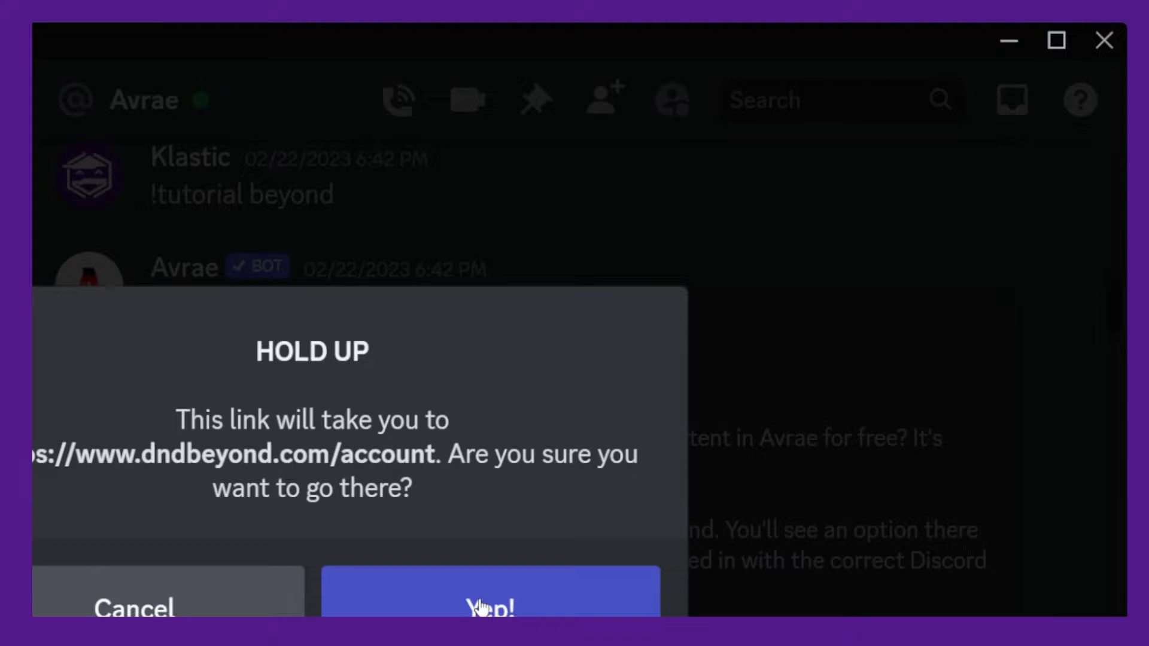
click(489, 594)
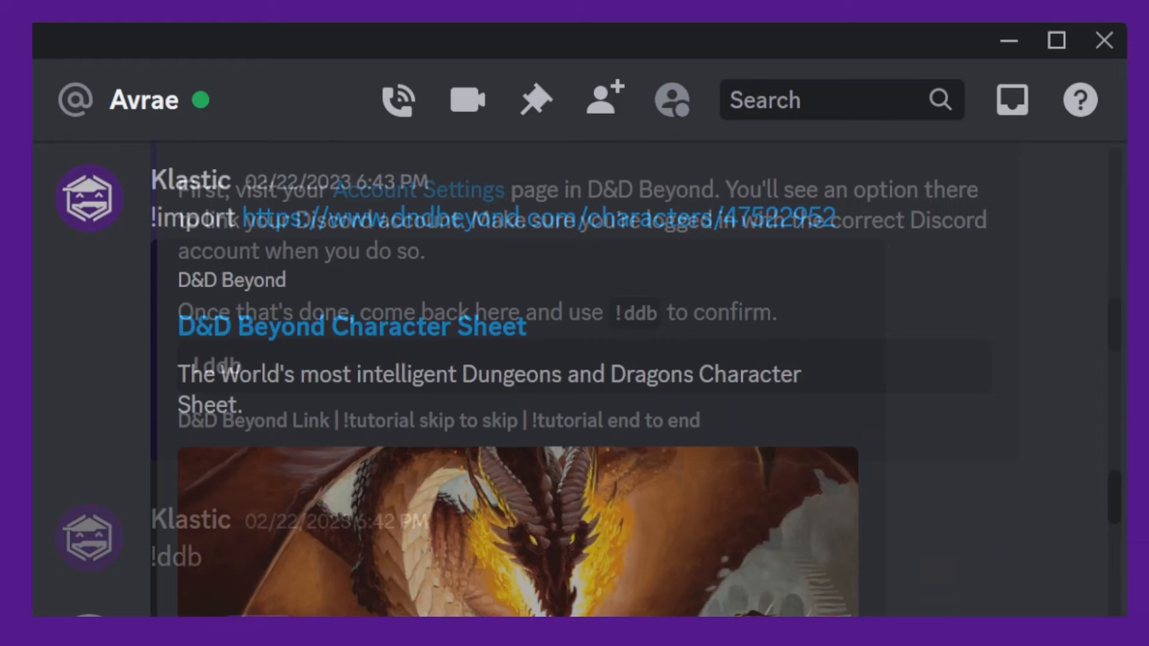
- Scroll through Avrae's Fire Bolt reply for casting time, range, components and description
scroll(down, 3)
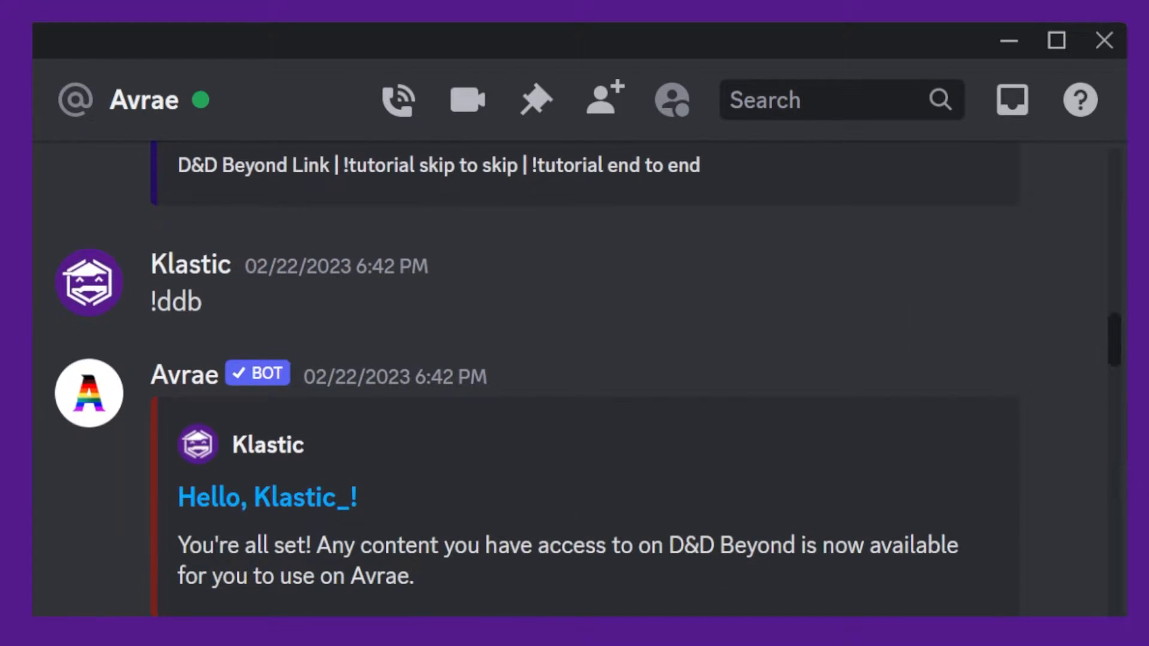
scroll(down, 3)
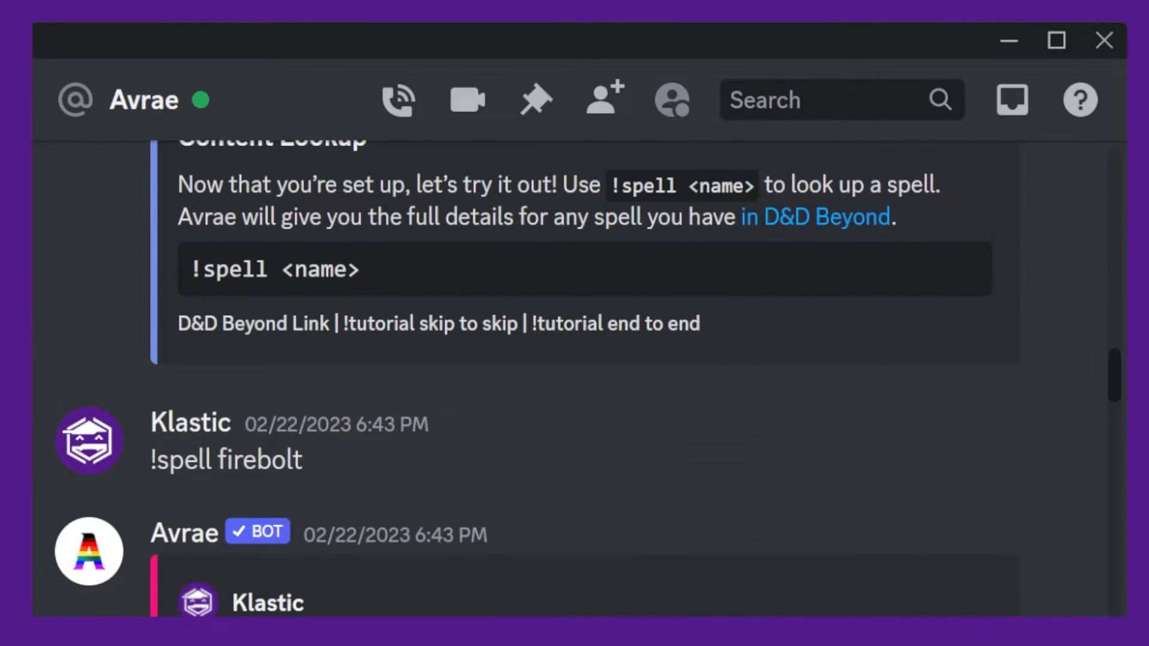
scroll(down, 3)
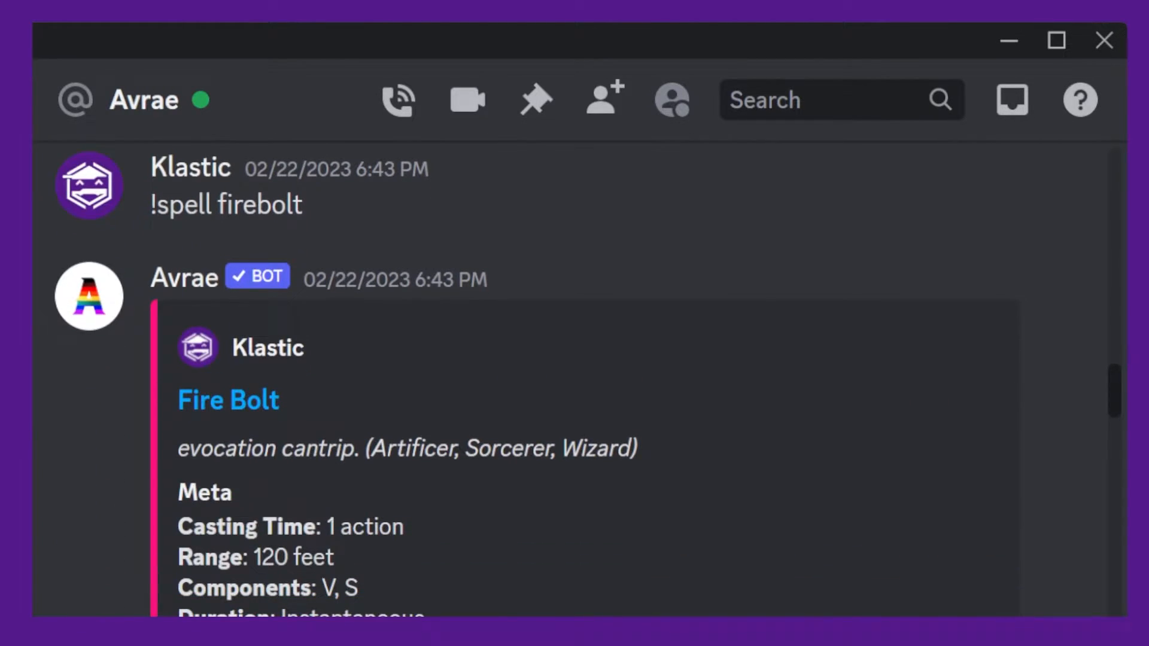
scroll(down, 3)
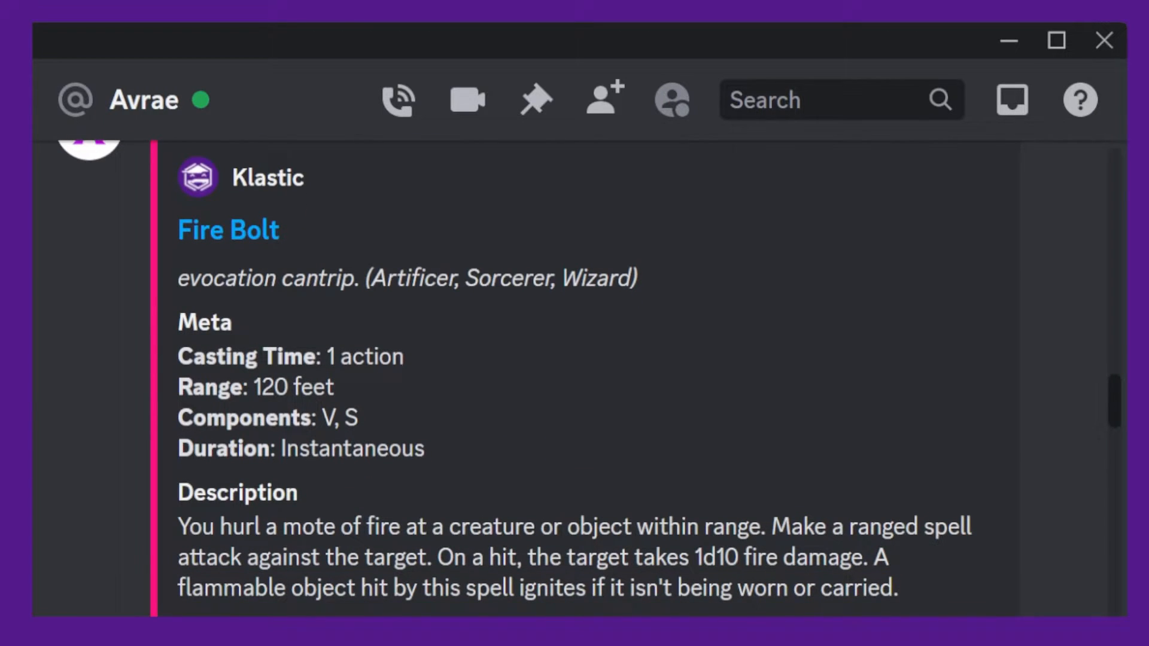
scroll(down, 3)
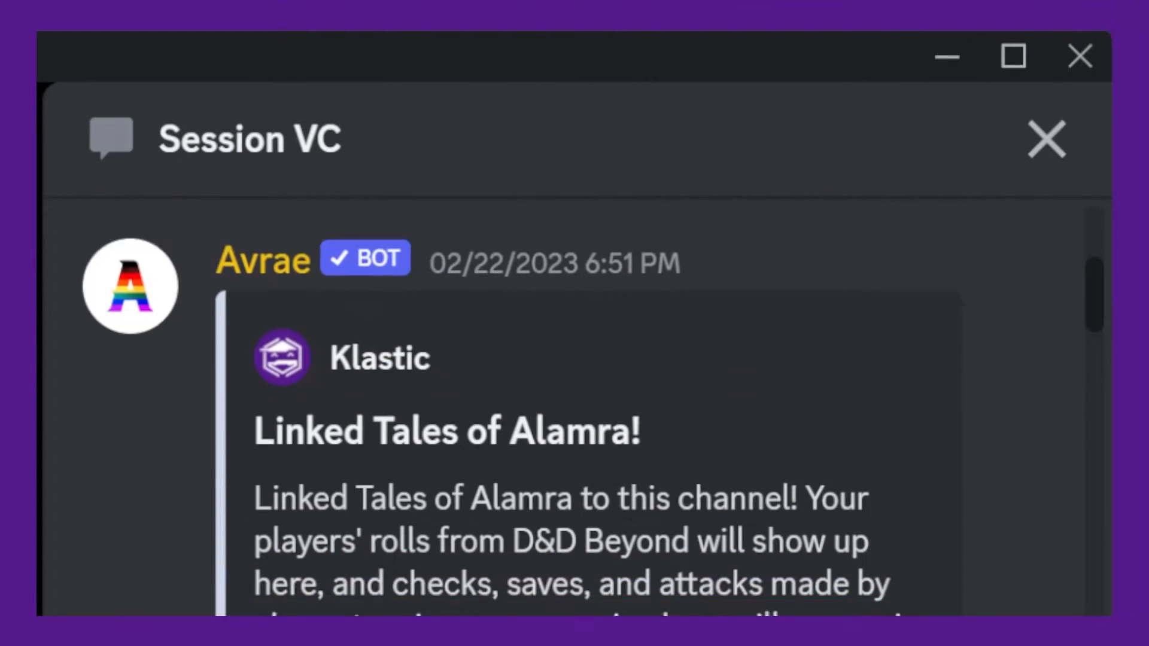
- Scroll Session VC past Lumin's sheet load and Fire Bolt cast to the d20 roll of 10
scroll(down, 3)
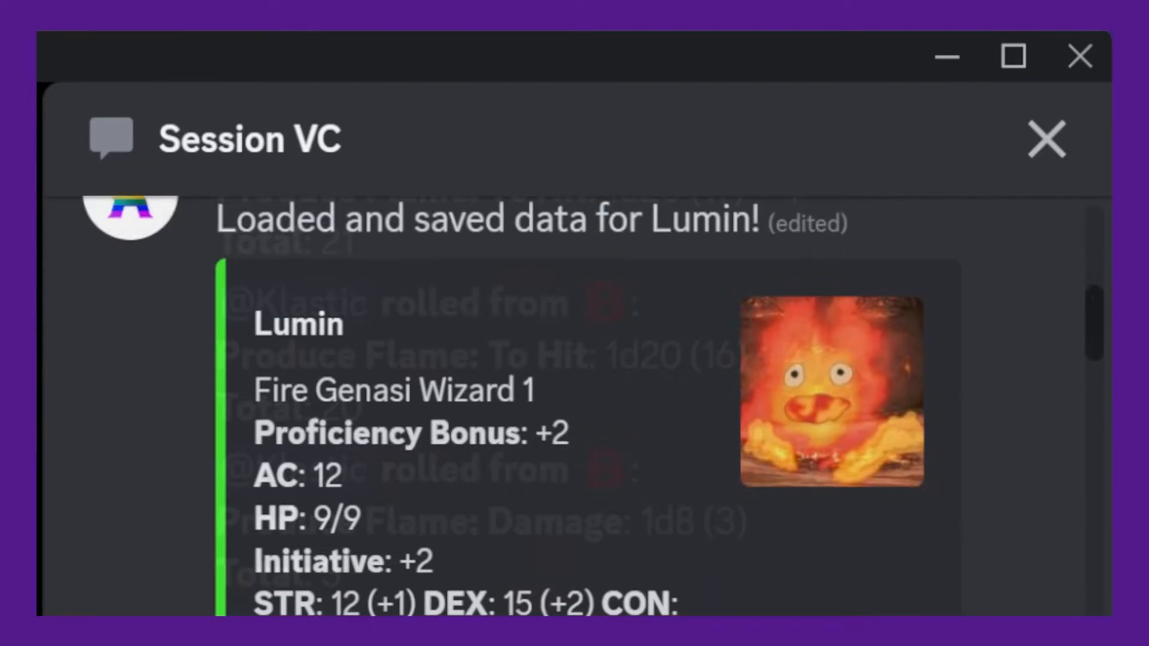
scroll(down, 3)
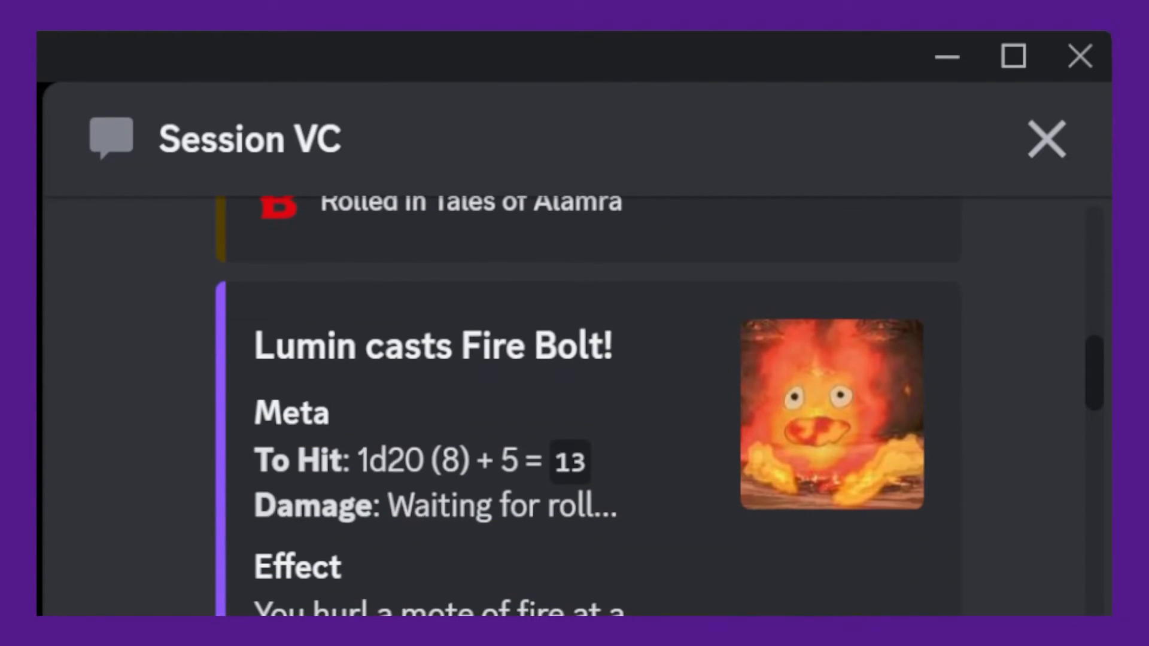
scroll(down, 3)
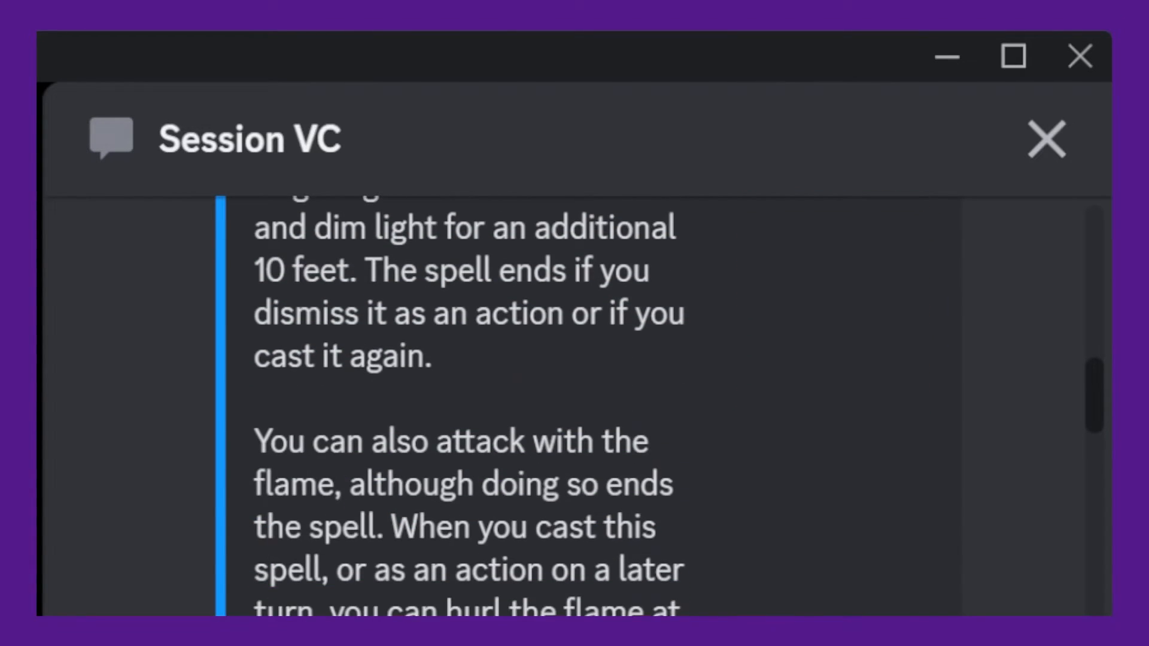
scroll(down, 3)
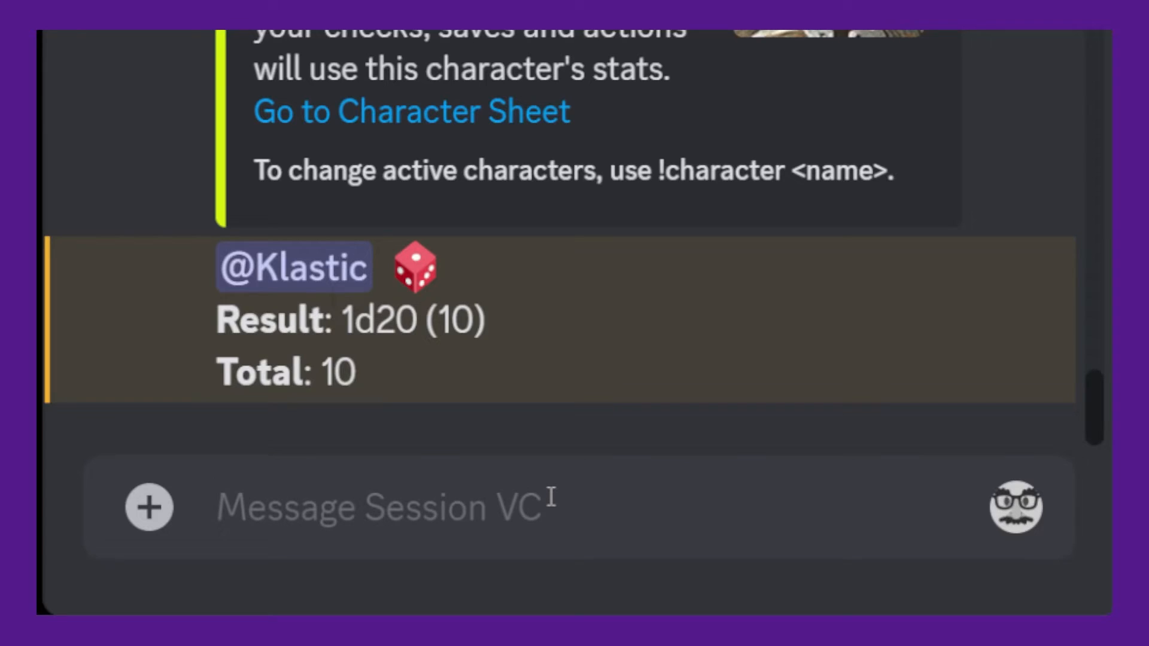
- Send the command '!roll 1d20 + 4' in the Session VC message box
text(!roll 1)
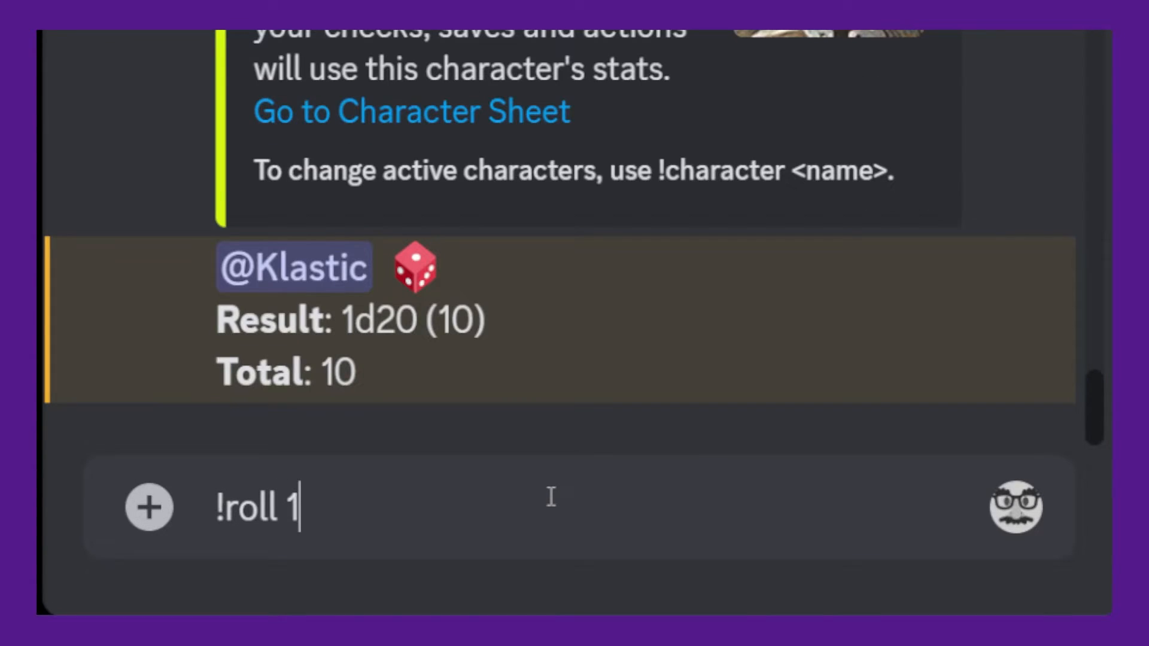
text(d20)
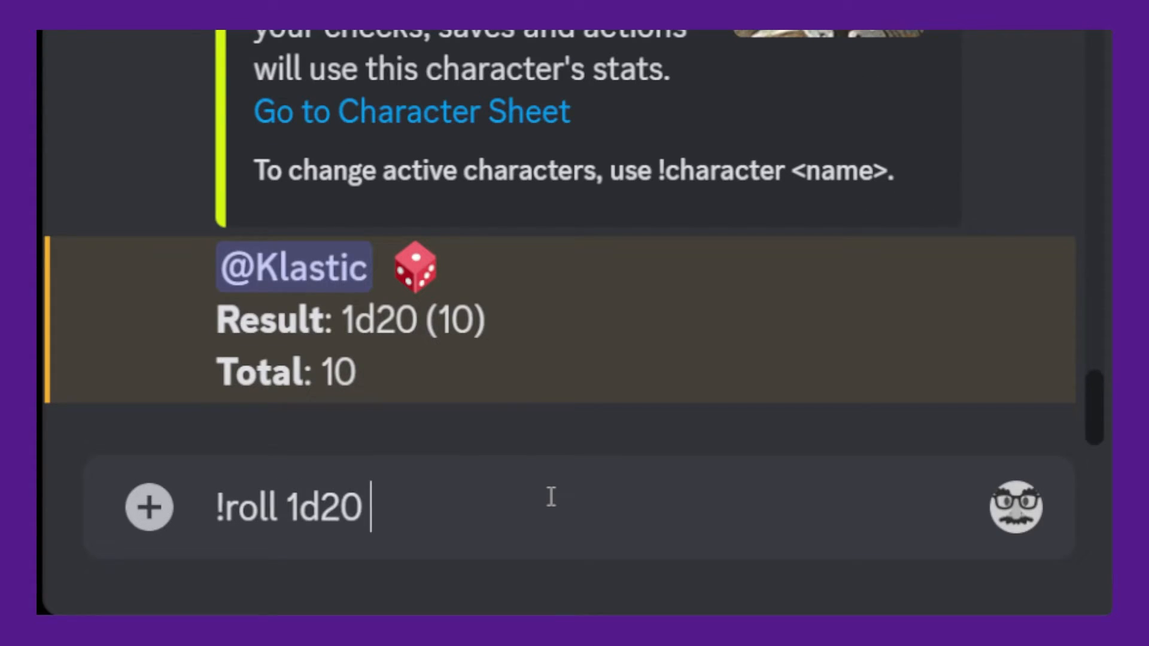
text(+ 4)
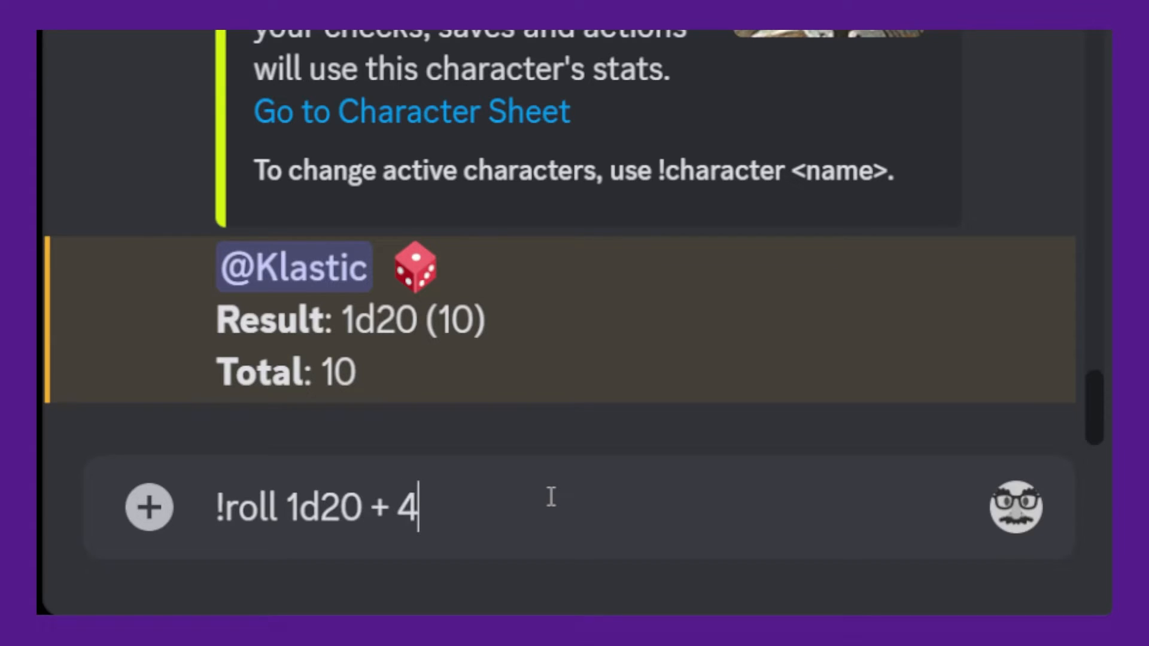
key(enter)
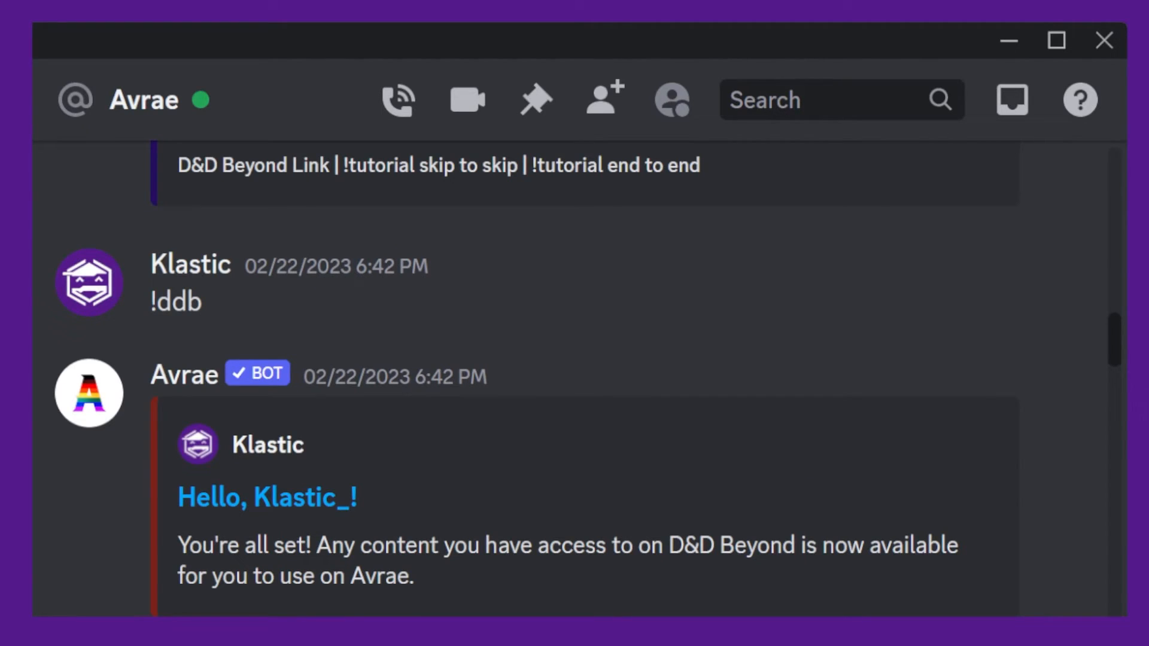
- Scroll Avrae's DMs from the !ddb reply through Fire Bolt to Importing a Character
scroll(down, 3)
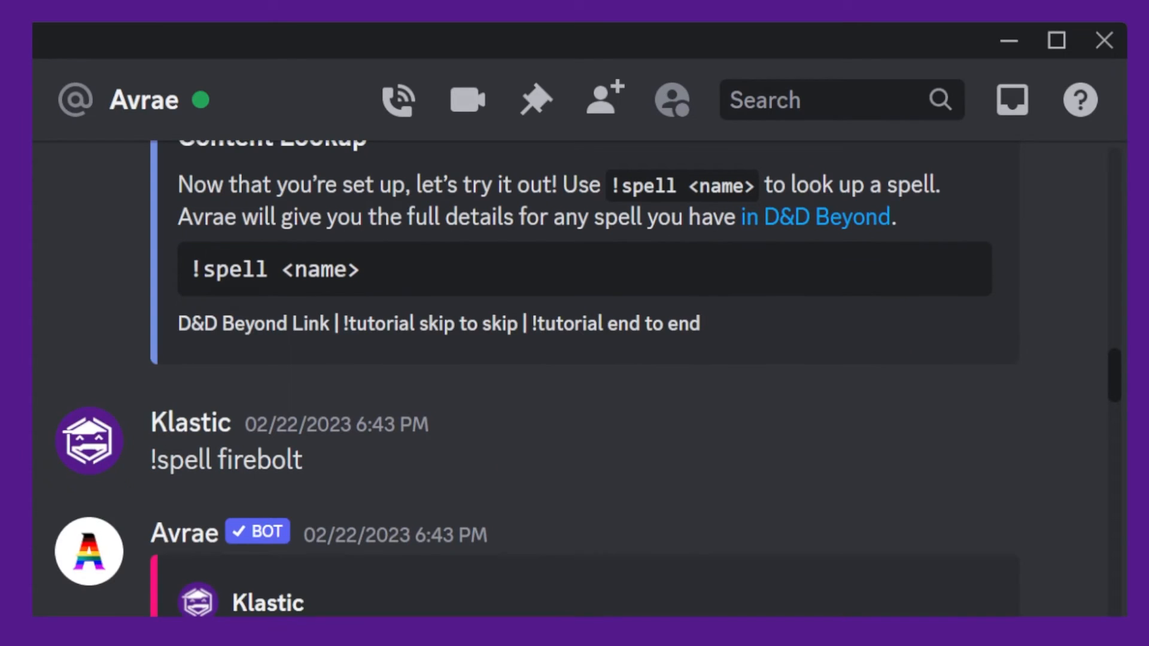
scroll(down, 3)
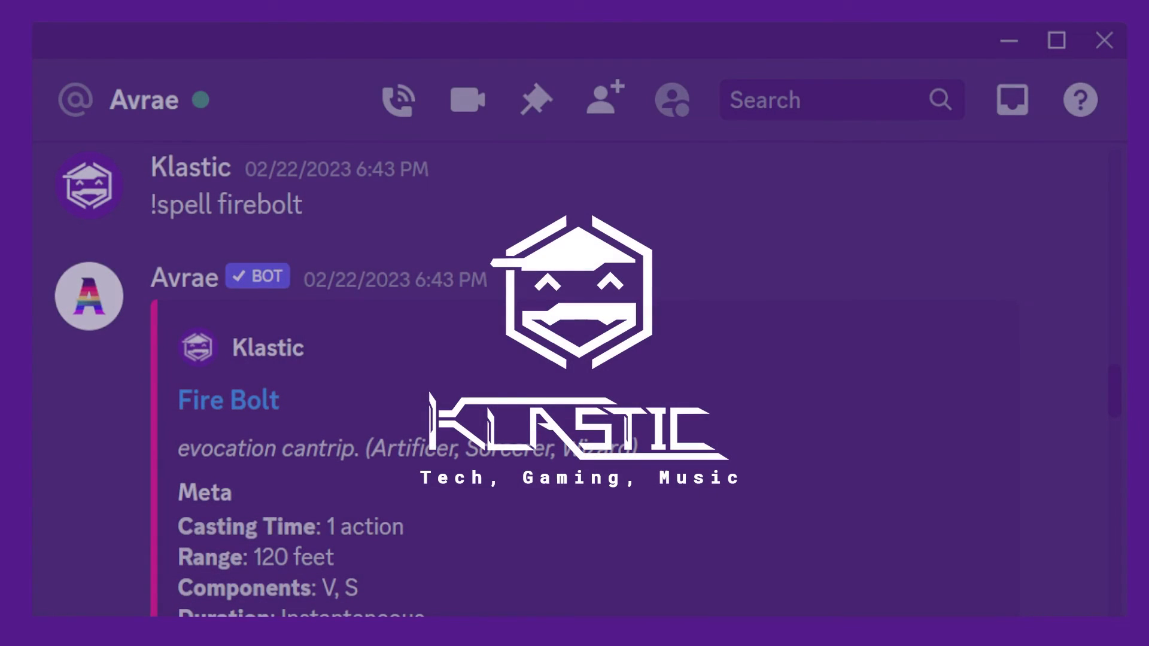
scroll(down, 3)
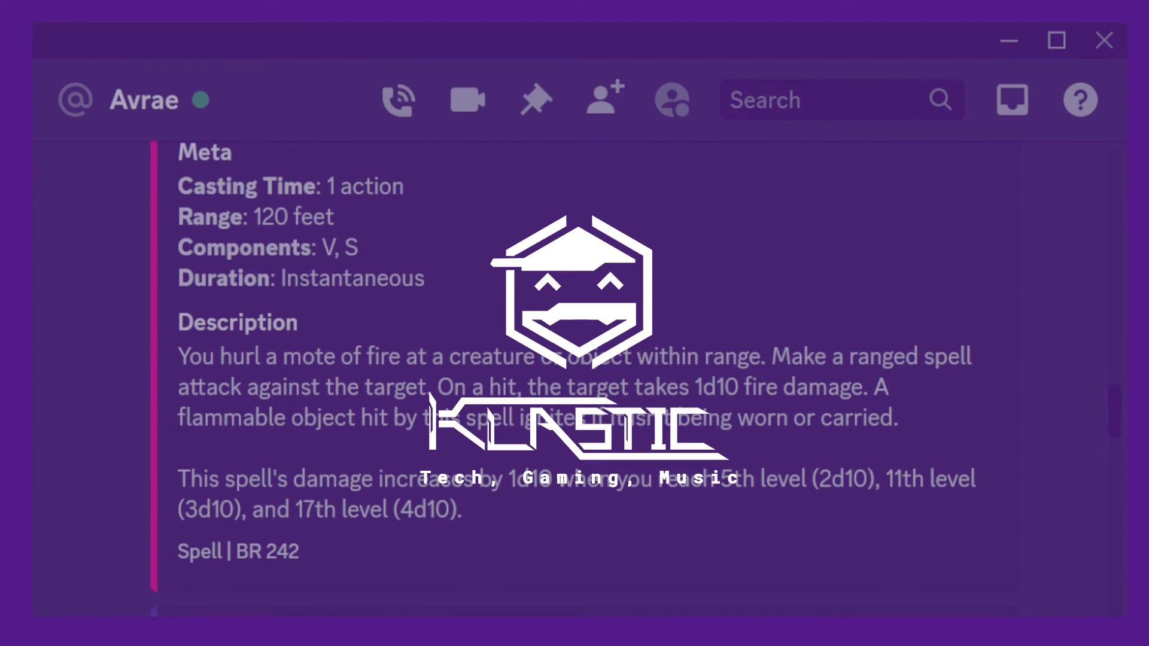
scroll(down, 3)
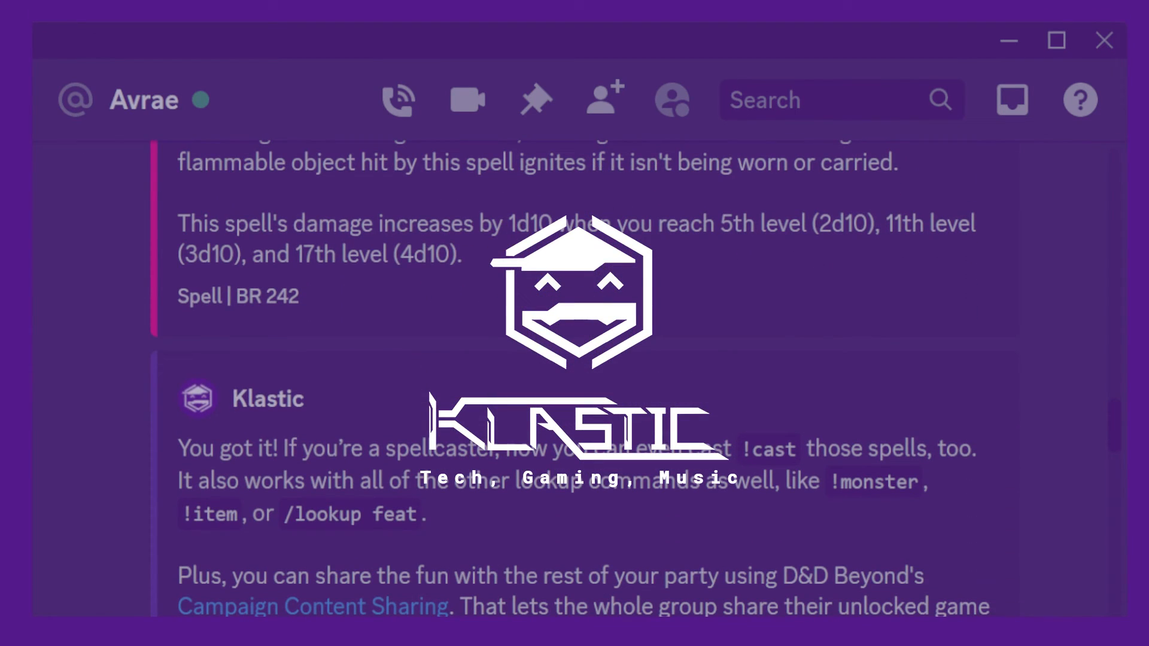
scroll(down, 3)
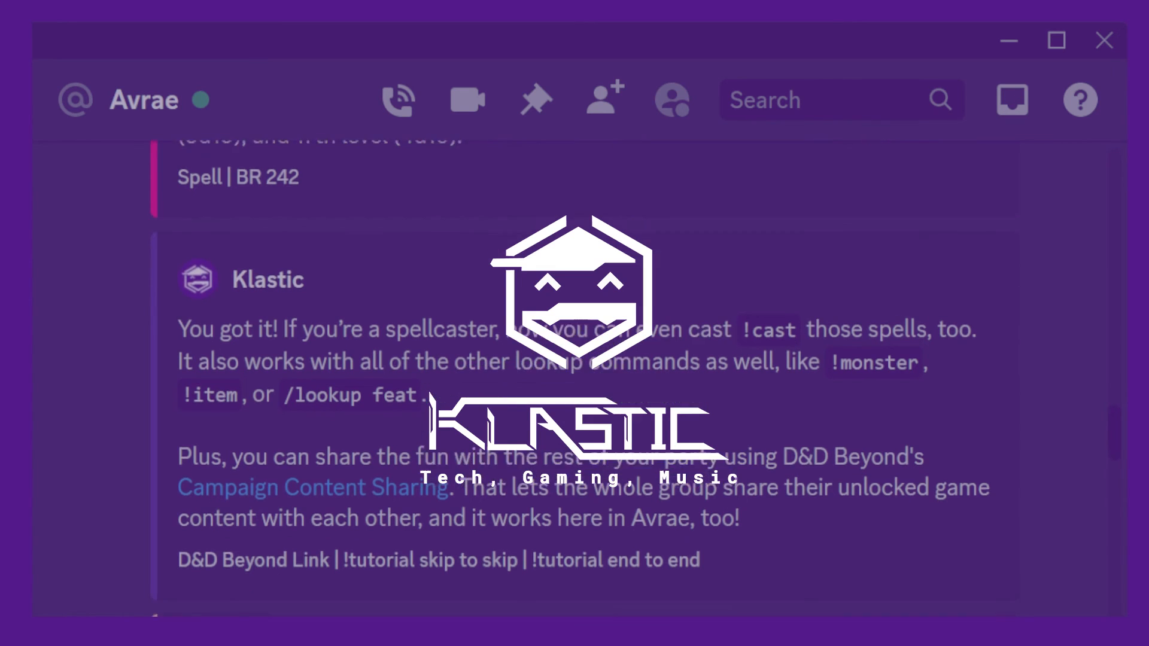
scroll(down, 3)
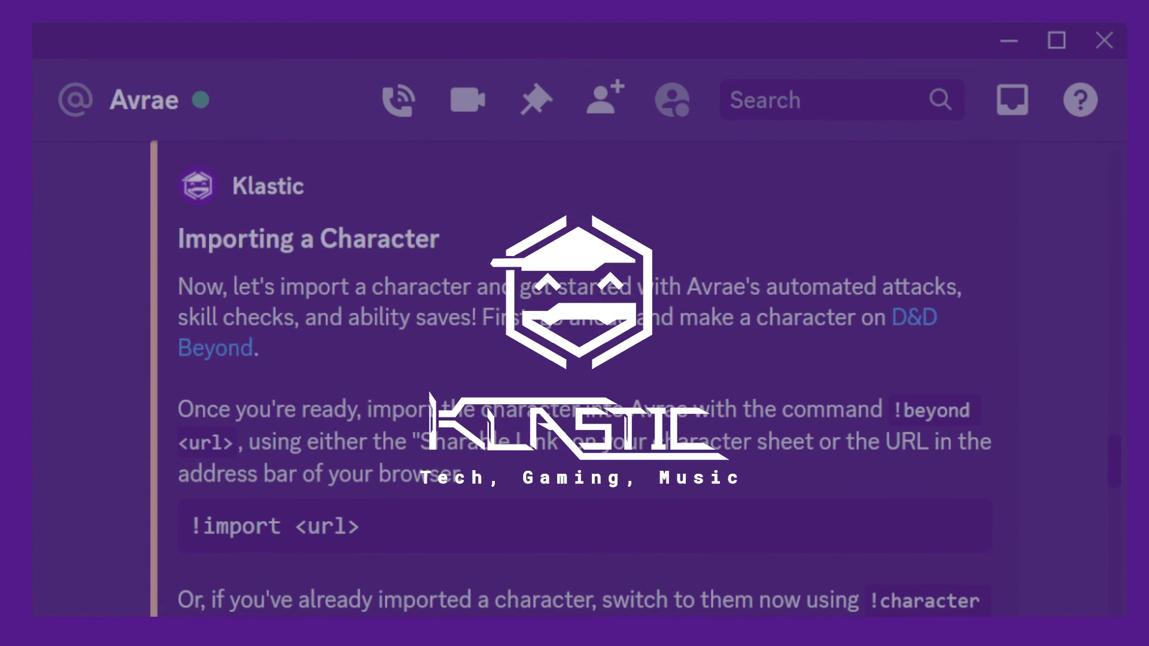